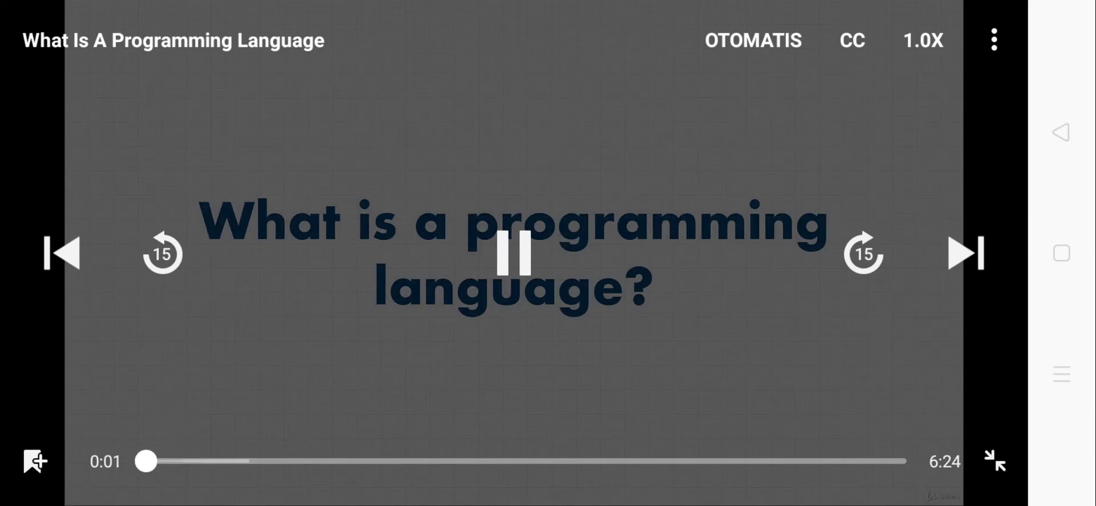
Hide the player controls so the 'What Is A Programming Language' title slide plays uncovered.
left_click(509, 254)
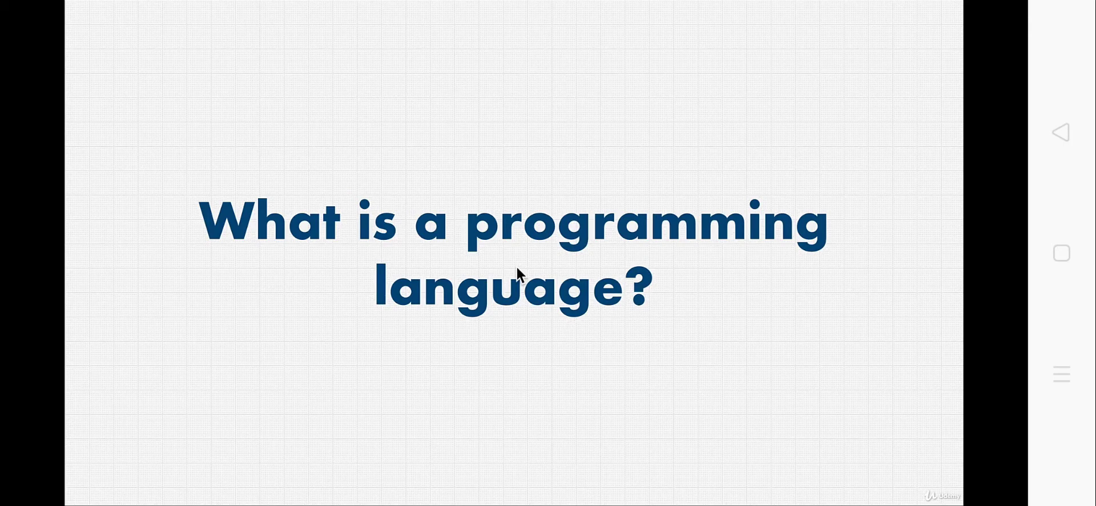
mouse_move(392, 347)
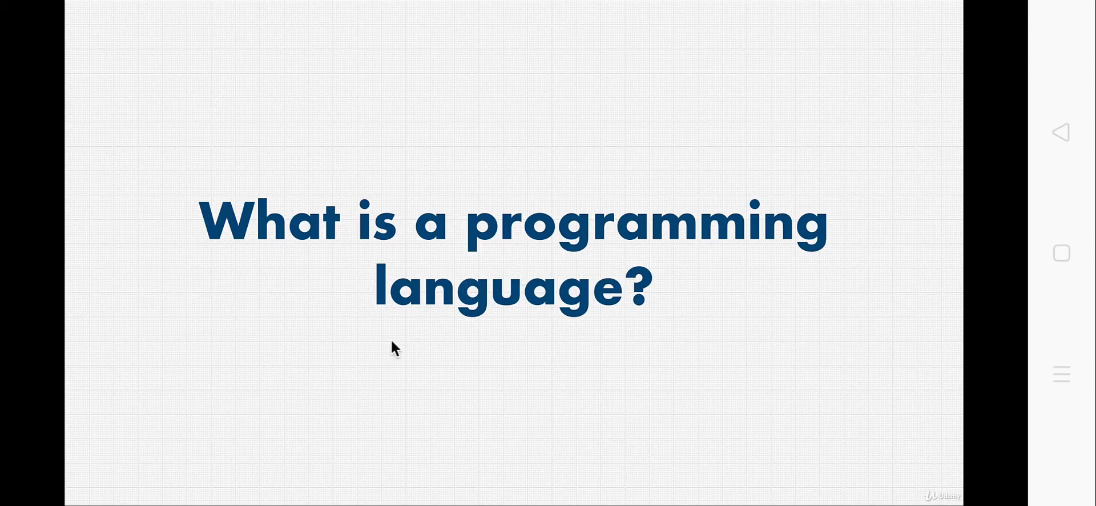
mouse_move(390, 230)
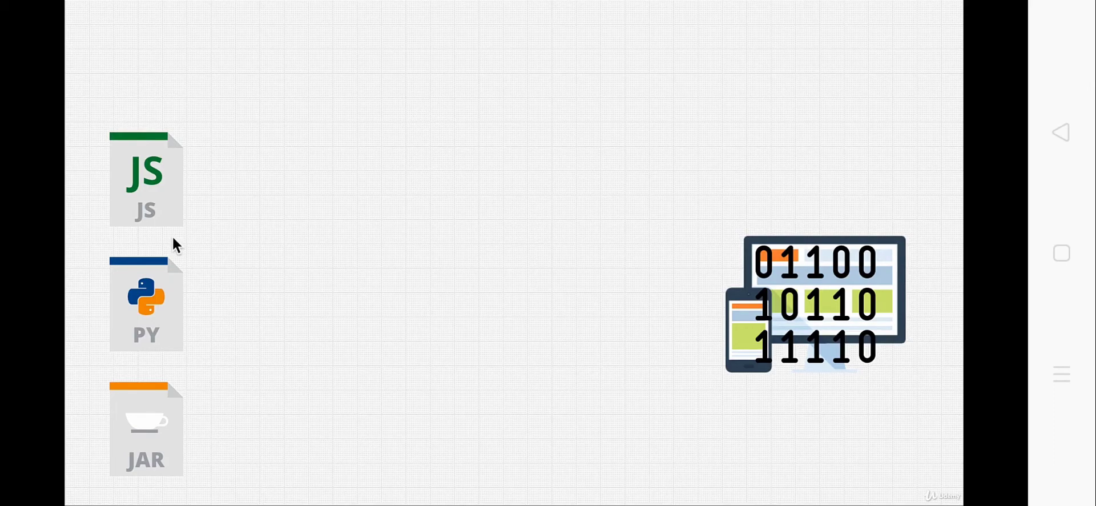
mouse_move(178, 342)
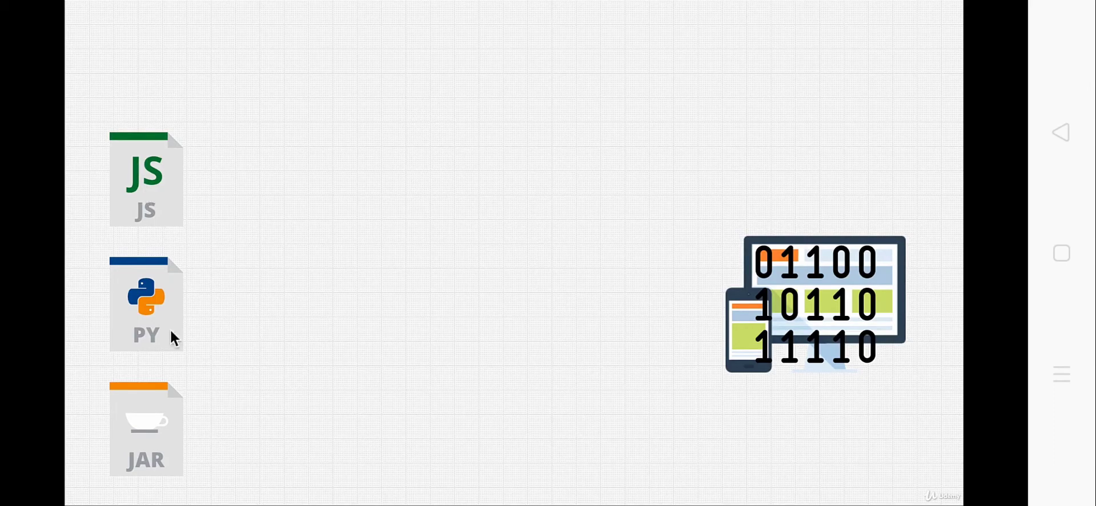
mouse_move(216, 450)
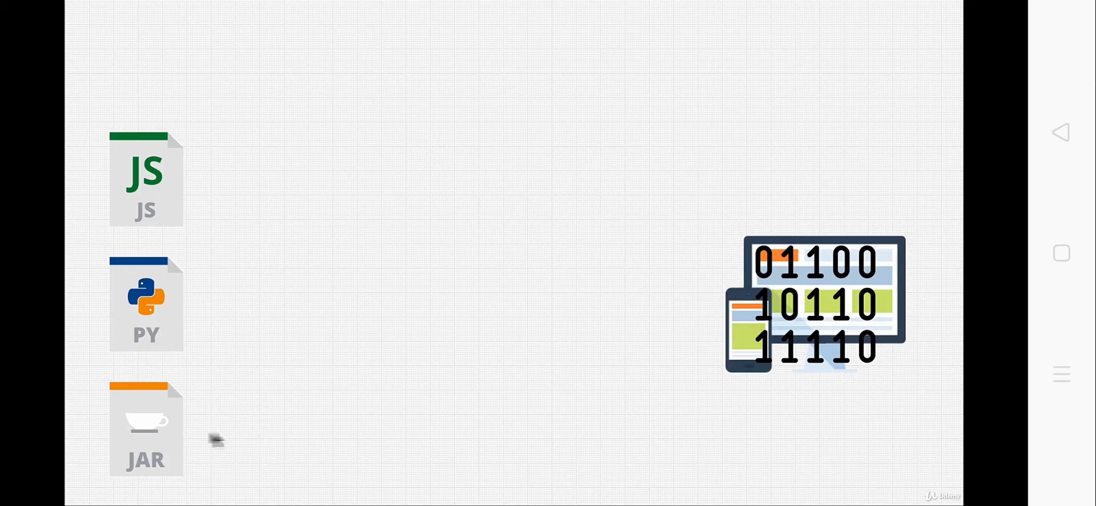
mouse_move(137, 197)
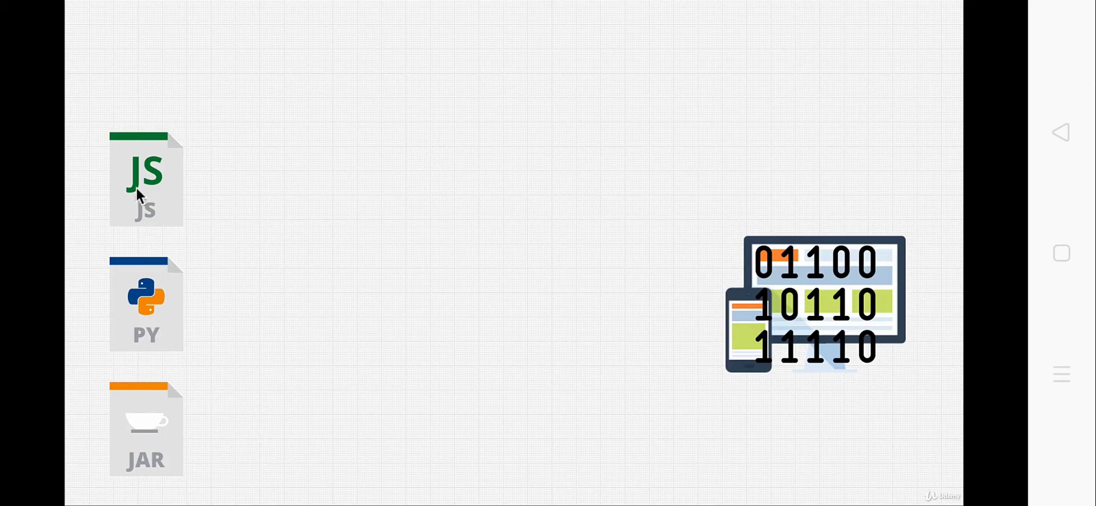
mouse_move(103, 319)
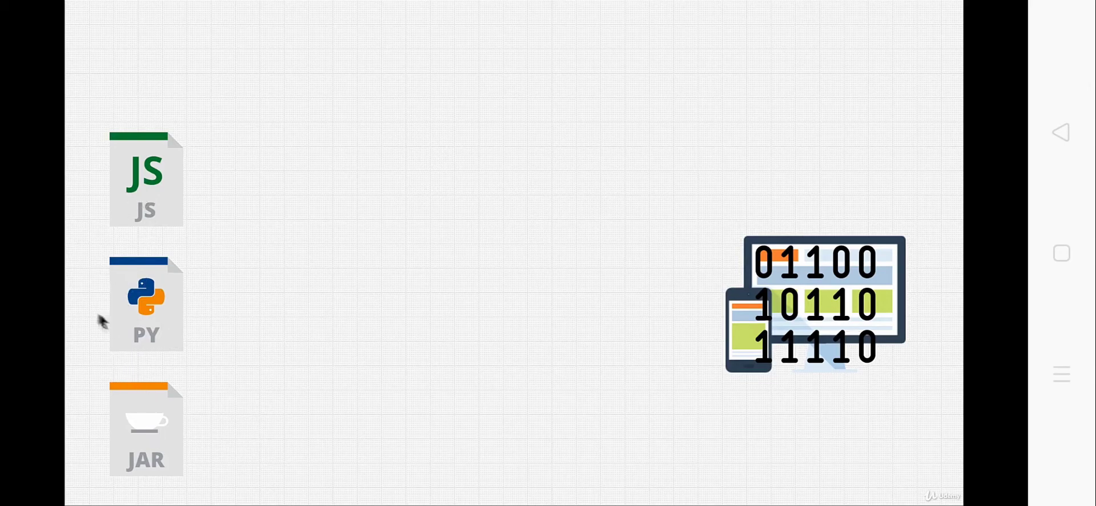
mouse_move(889, 310)
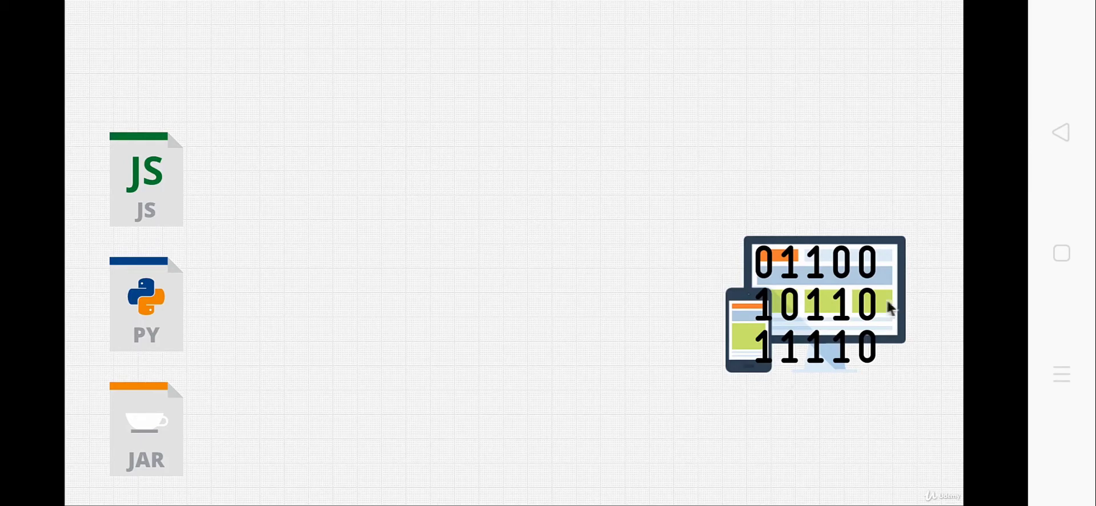
mouse_move(860, 302)
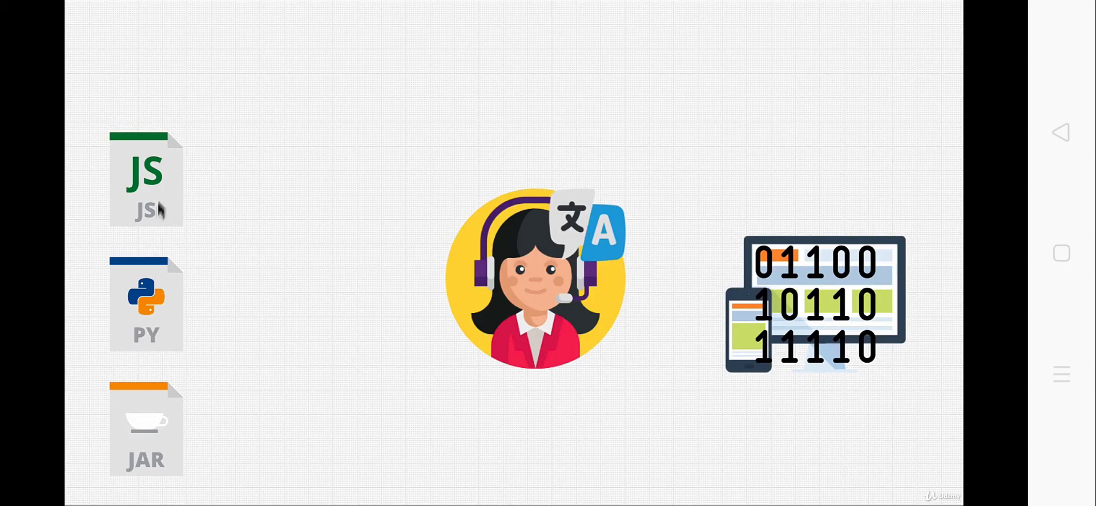
mouse_move(535, 290)
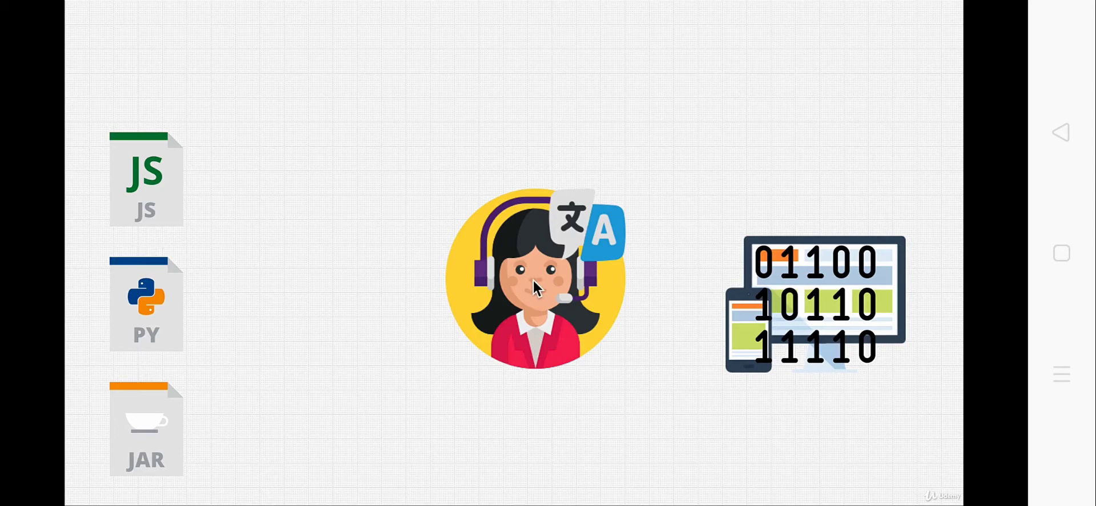
mouse_move(448, 287)
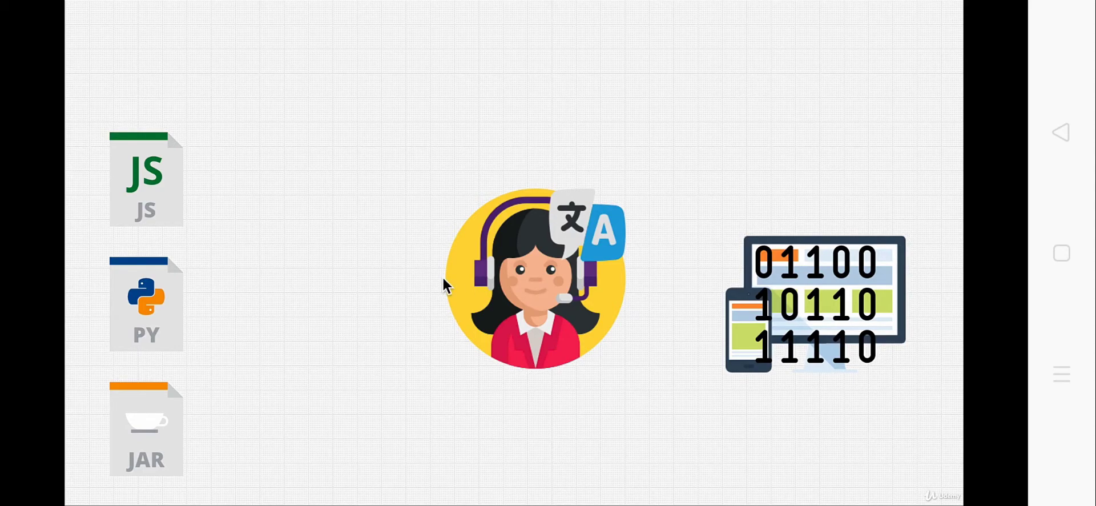
mouse_move(495, 254)
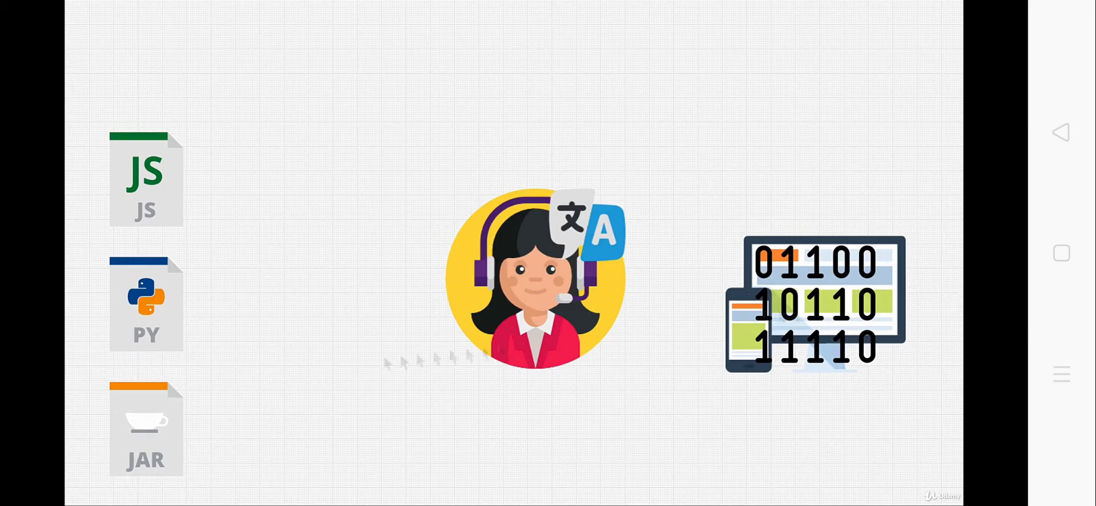
mouse_move(650, 349)
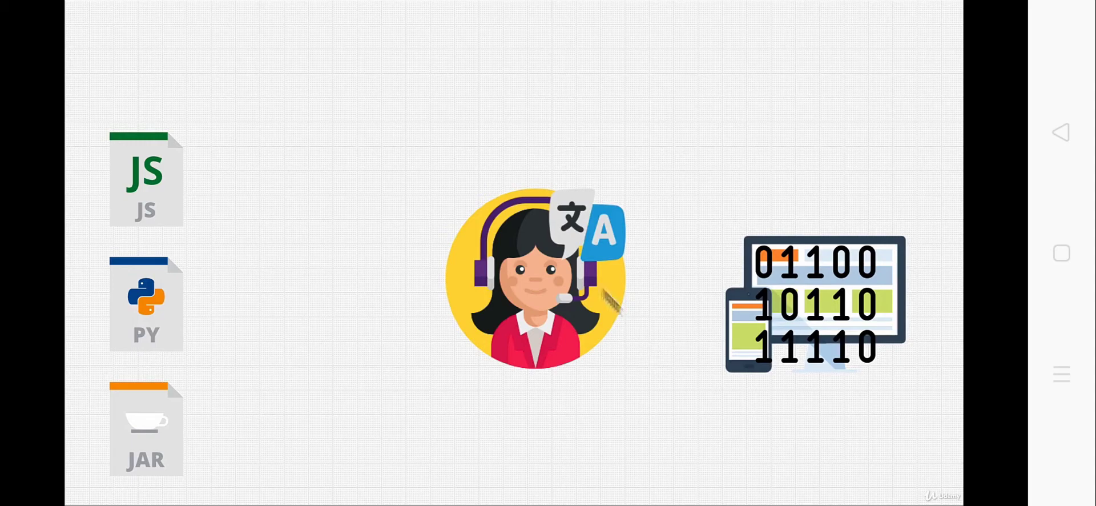
mouse_move(565, 292)
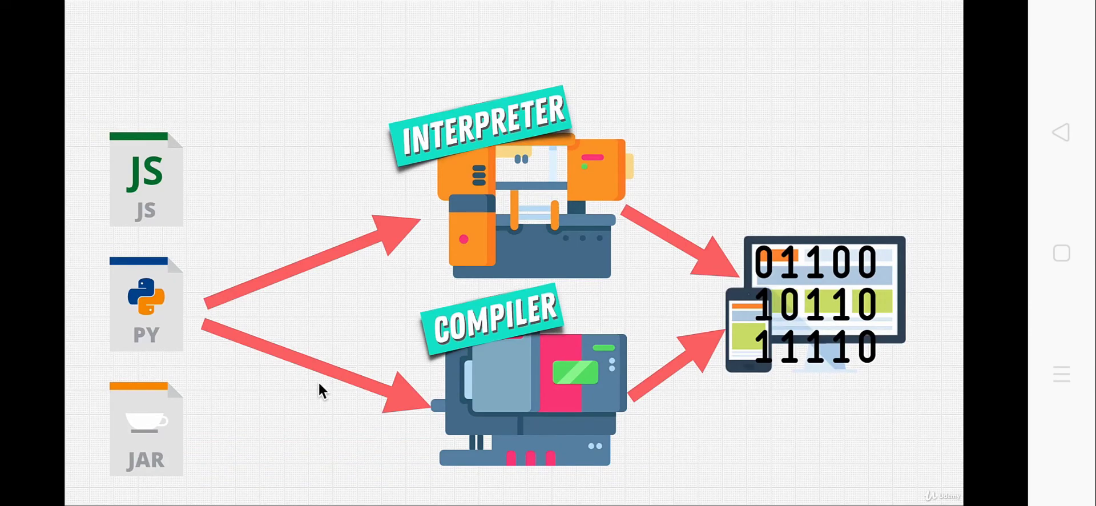
mouse_move(557, 257)
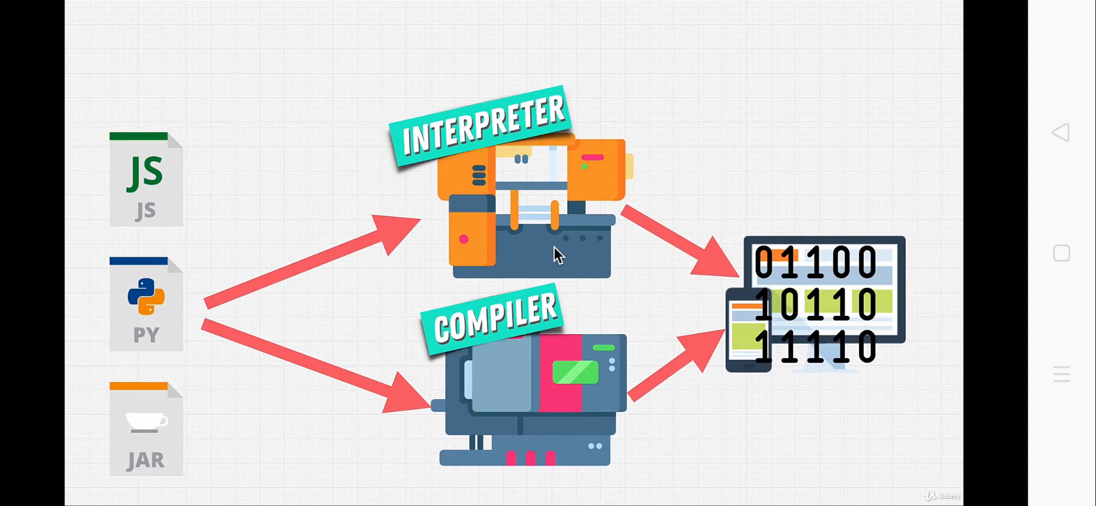
mouse_move(861, 390)
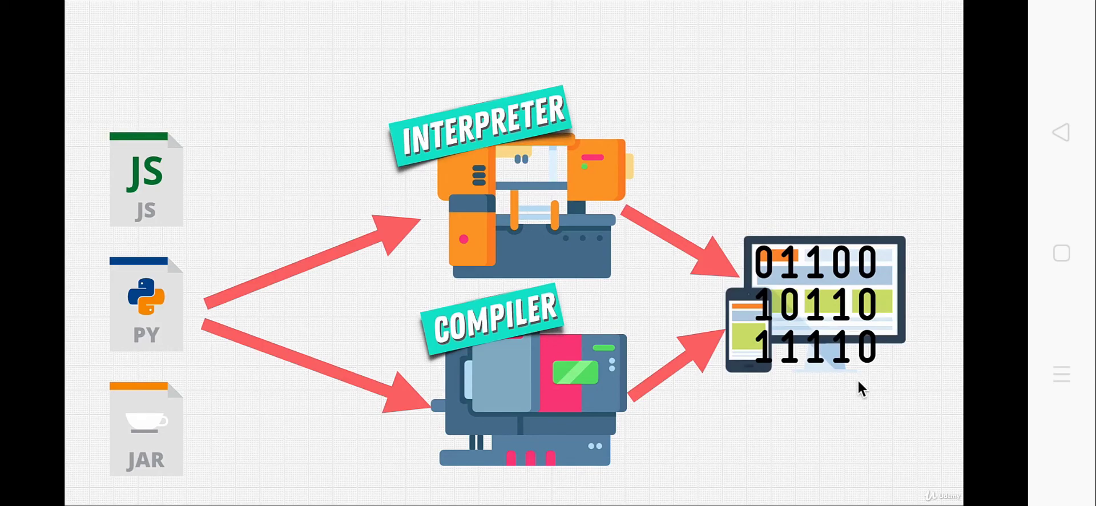
mouse_move(130, 365)
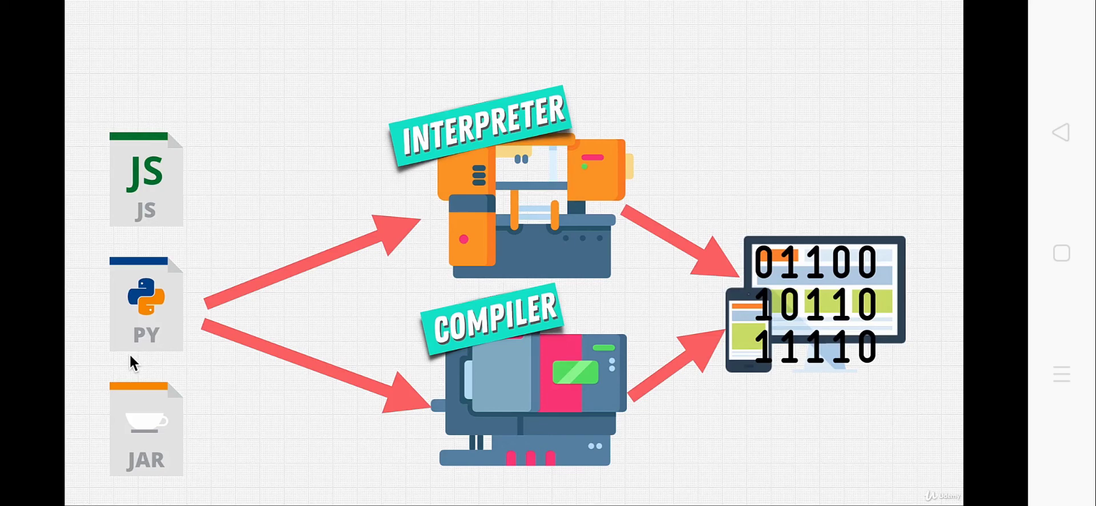